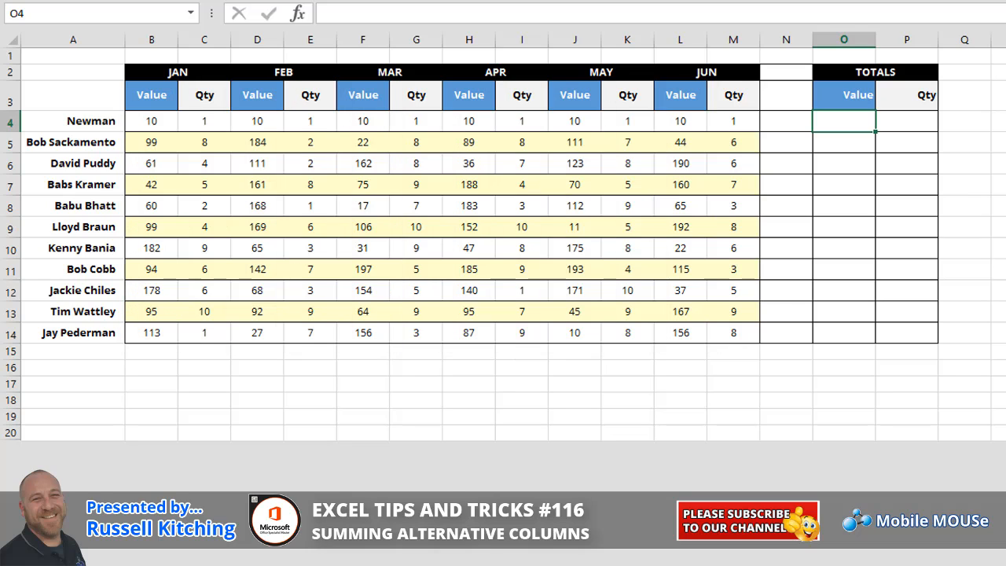
Enter a trial total in O4 adding Newman's FEB, another month's and JUN Value cells
text(=B4)
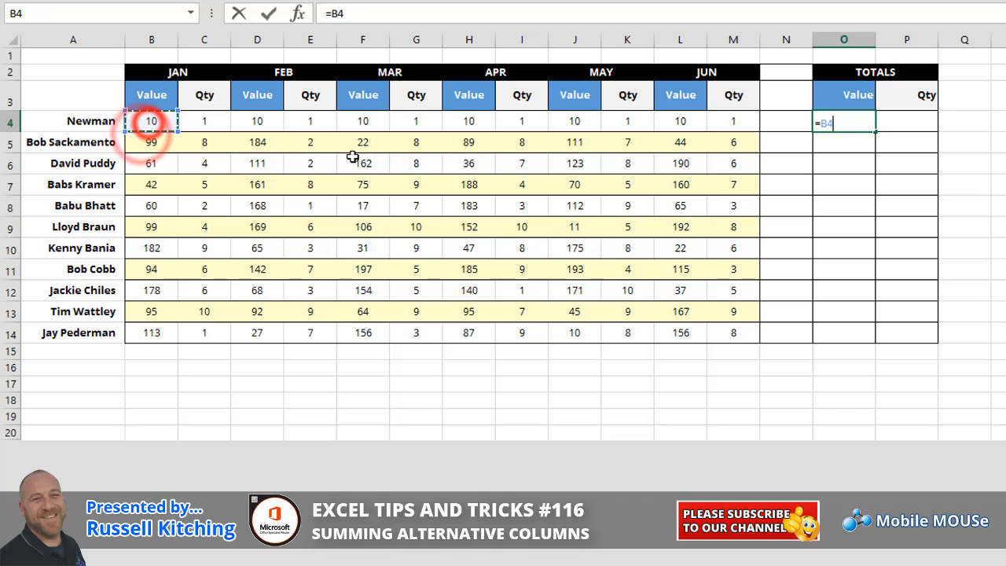
click(257, 121)
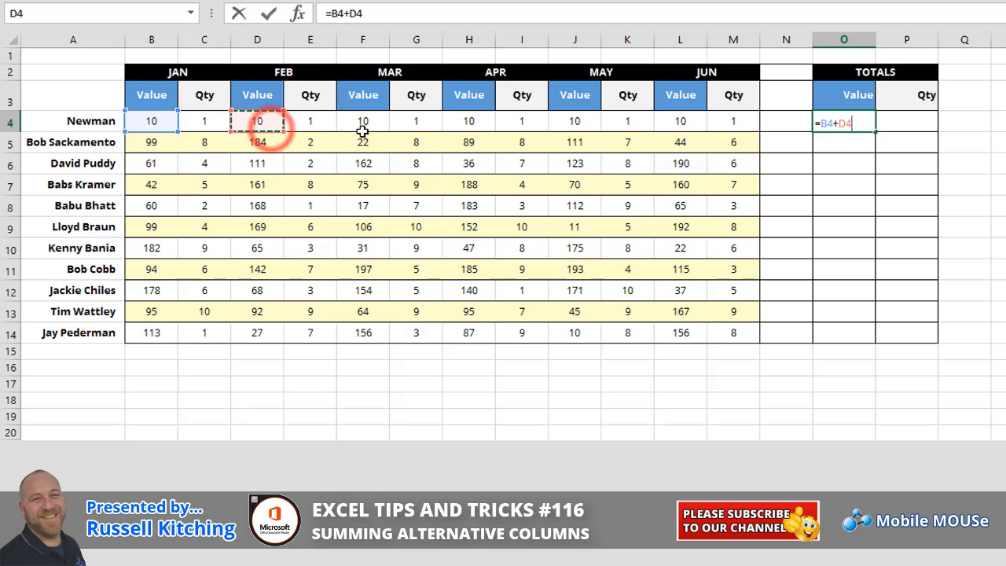
click(468, 121)
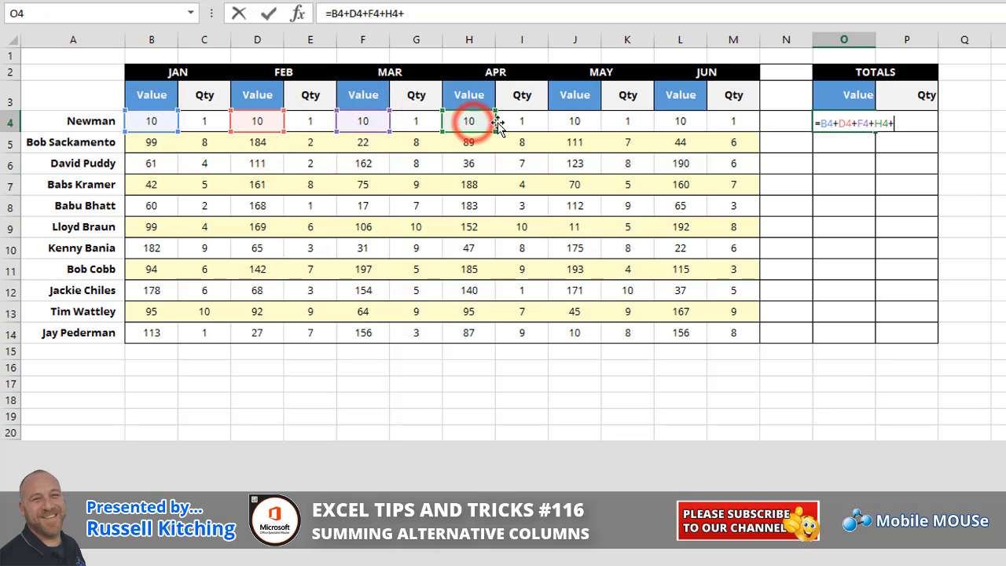
click(680, 120)
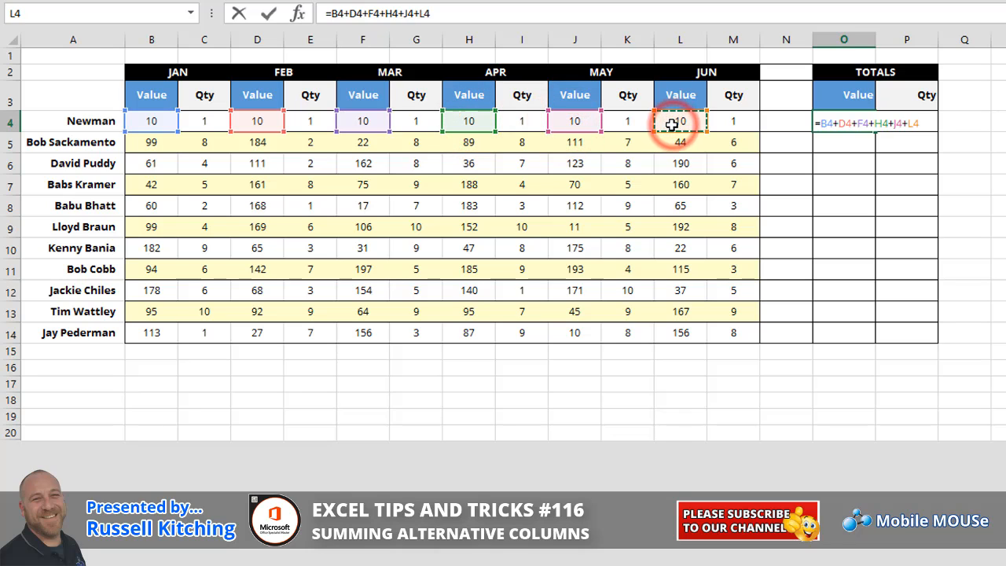
key(Return)
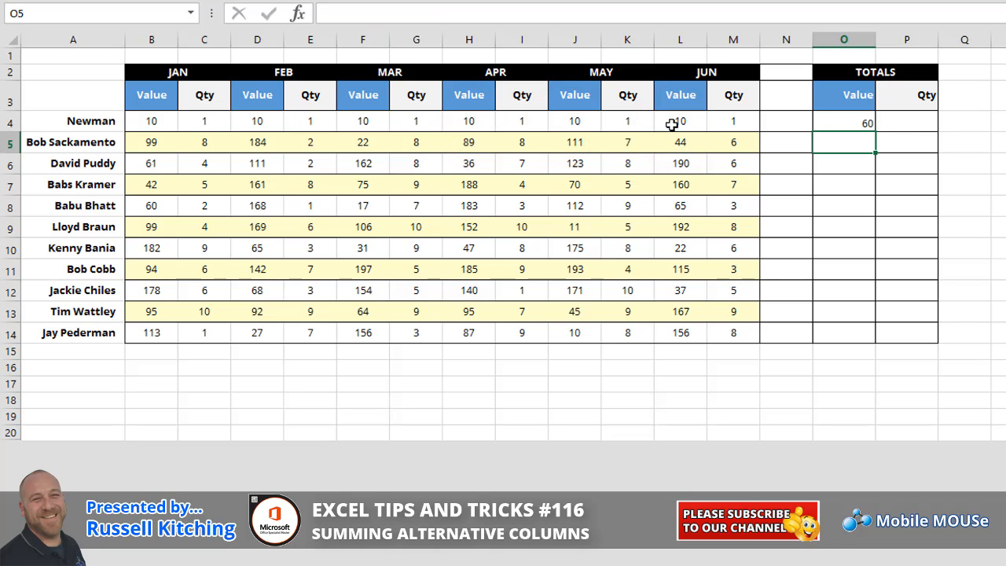
click(843, 121)
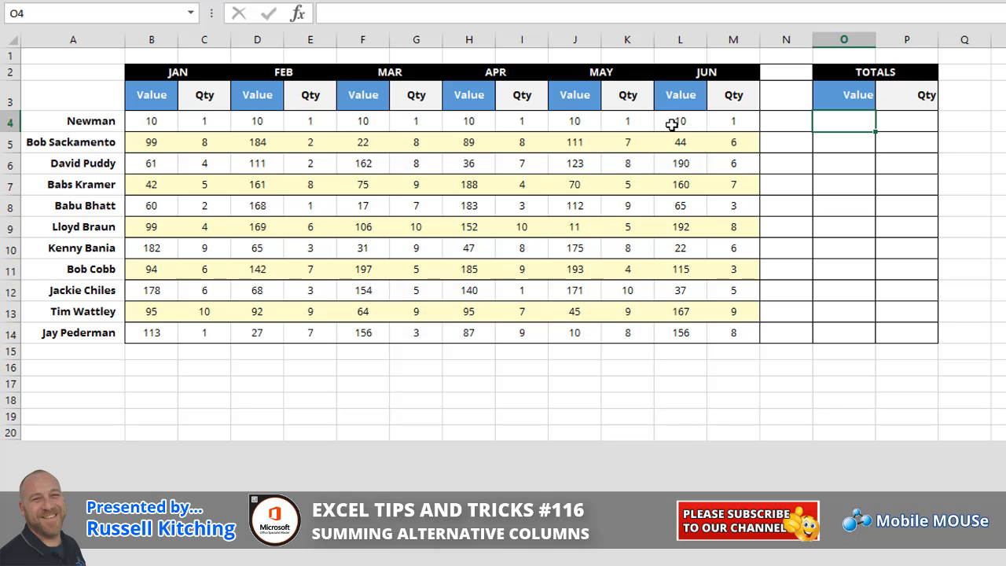
Start a SUMIF in O4 using the Headings row B3:N3, deleting the trial Value criterion
text(=sum)
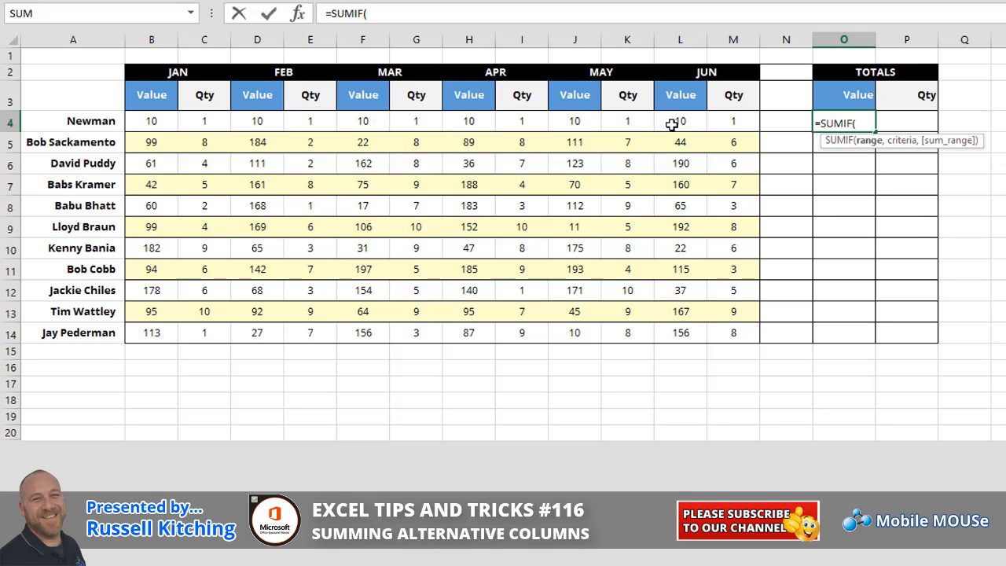
click(151, 95)
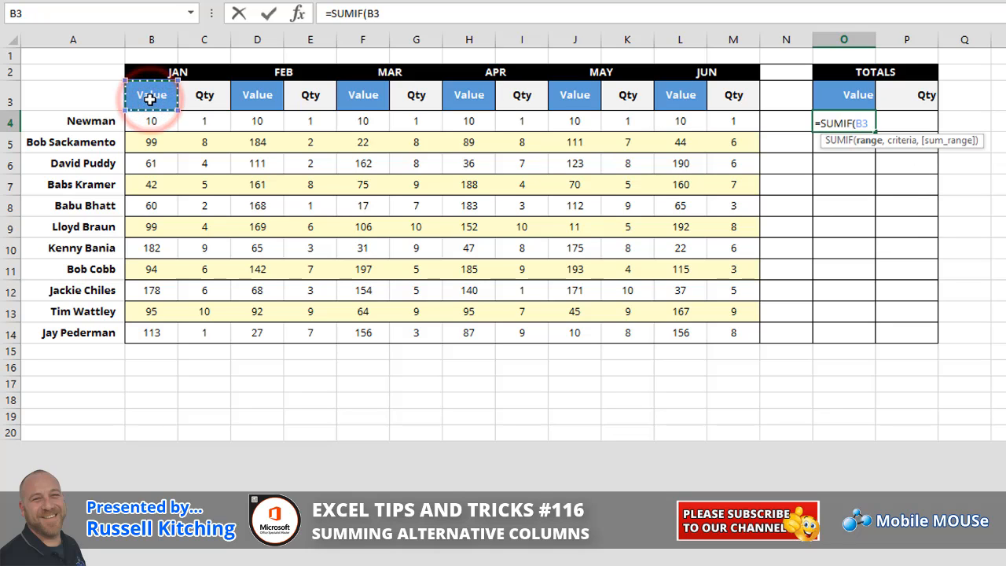
drag(151, 95, 734, 95)
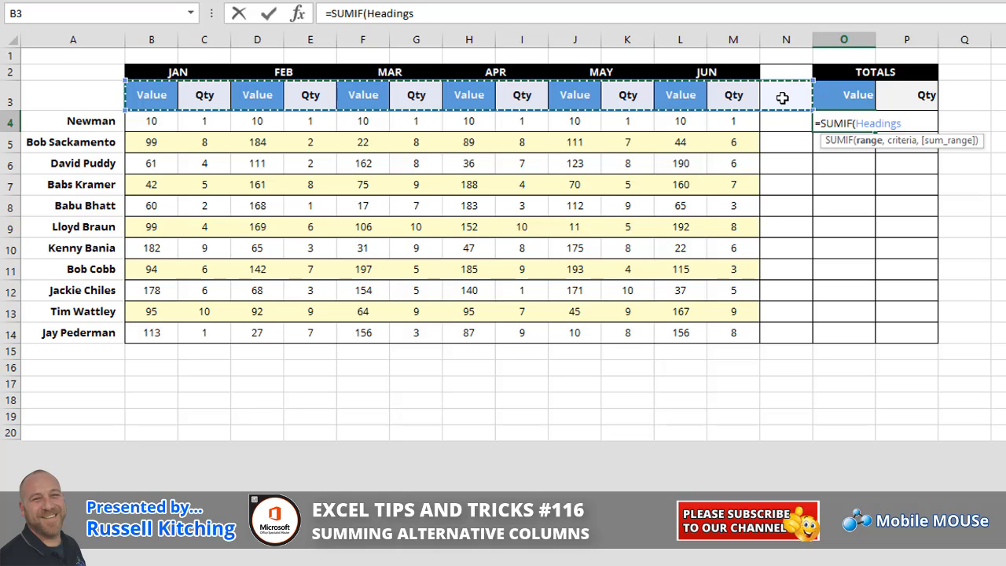
text(,)
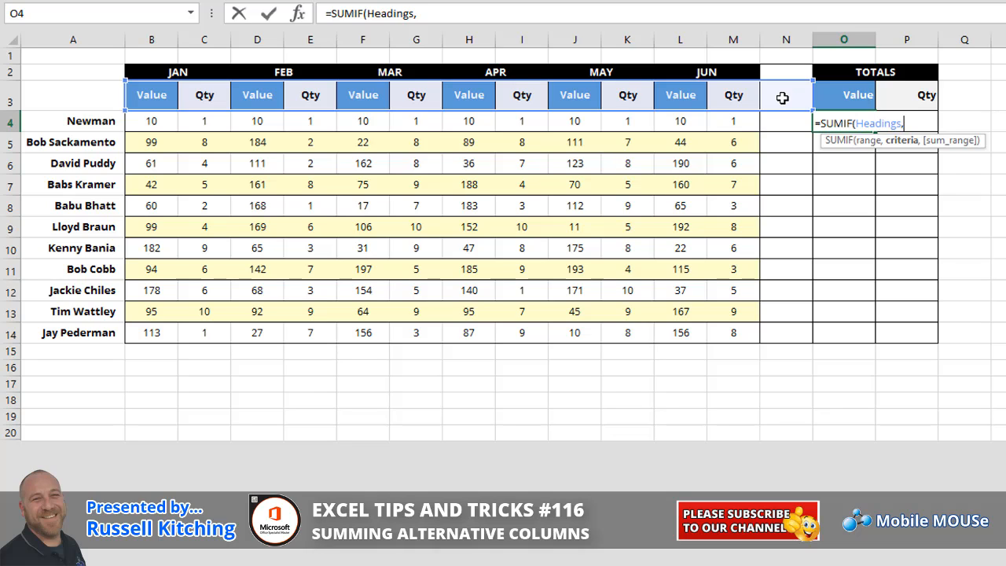
text("Vlau)
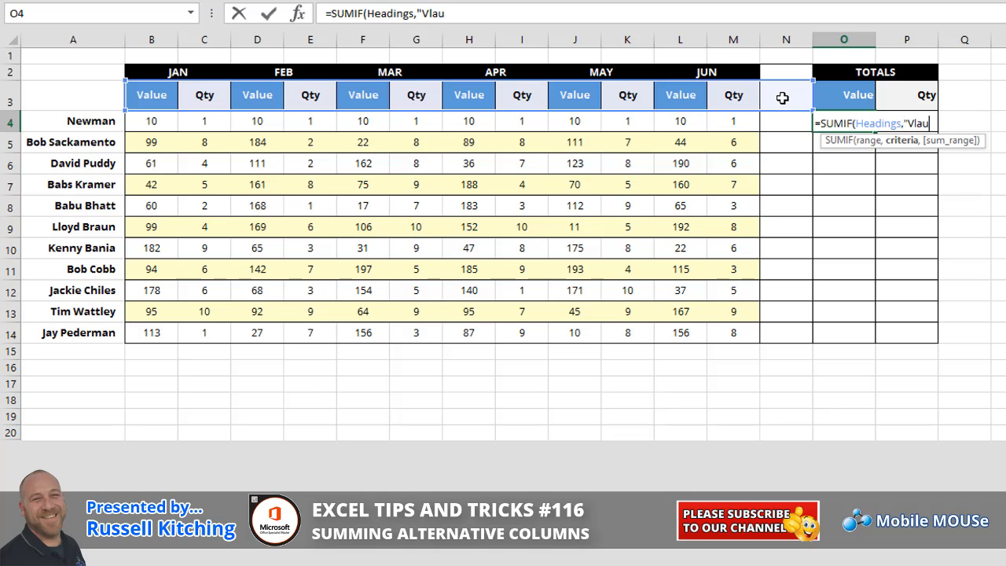
key(BackSpace)
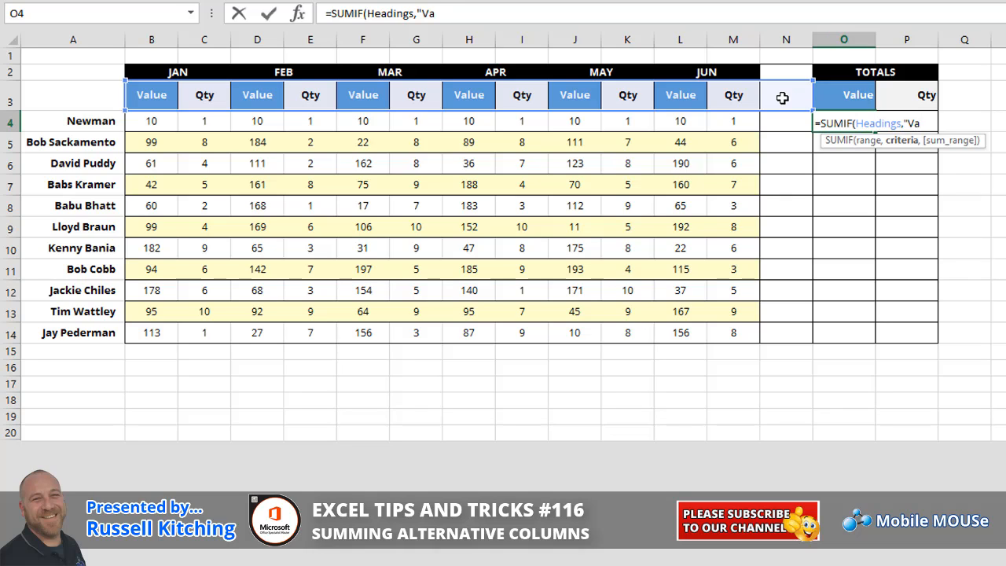
text(lue")
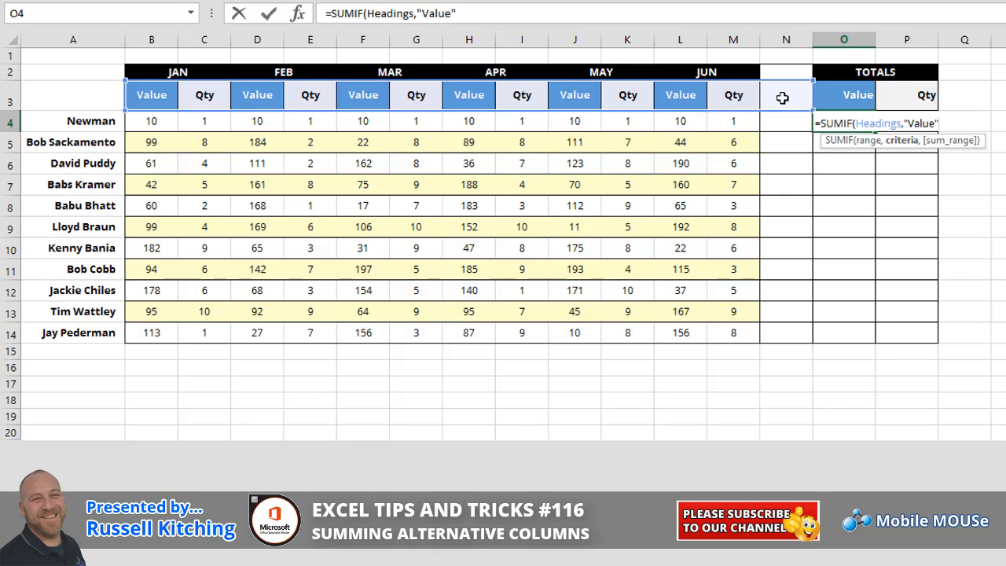
key(Backspace)
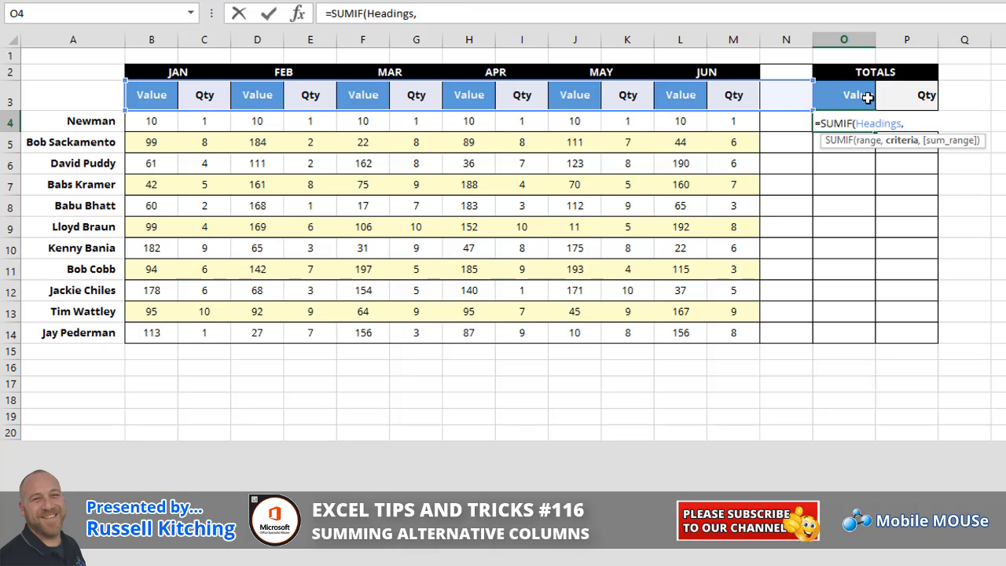
Use the Value title in O3 as the criterion, row-locked as O$3
click(844, 96)
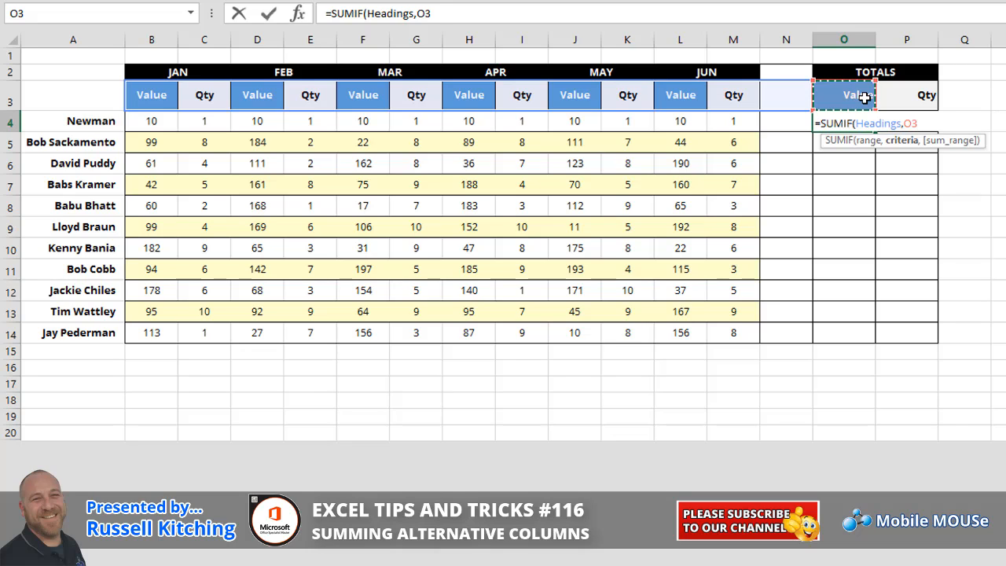
key(f4)
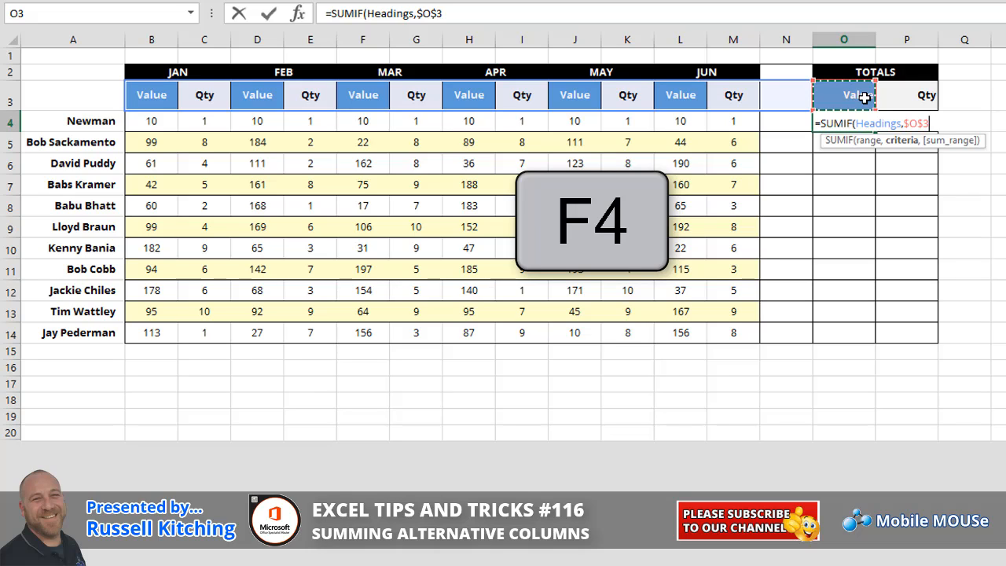
key(F4)
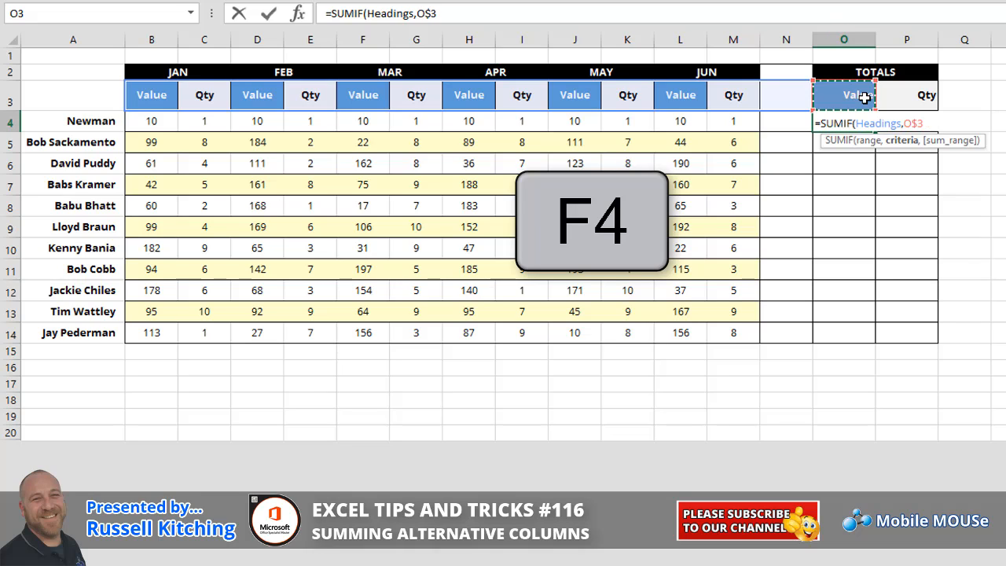
key(F4)
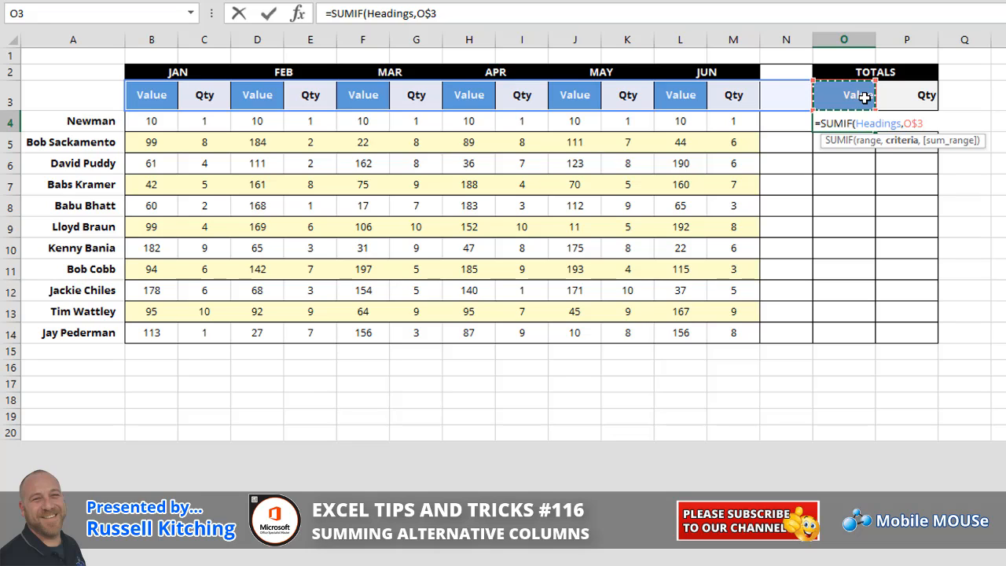
Add Newman's monthly row B4:N4 as the sum range, column-locked as $B4:$N4
text(,B4:E4)
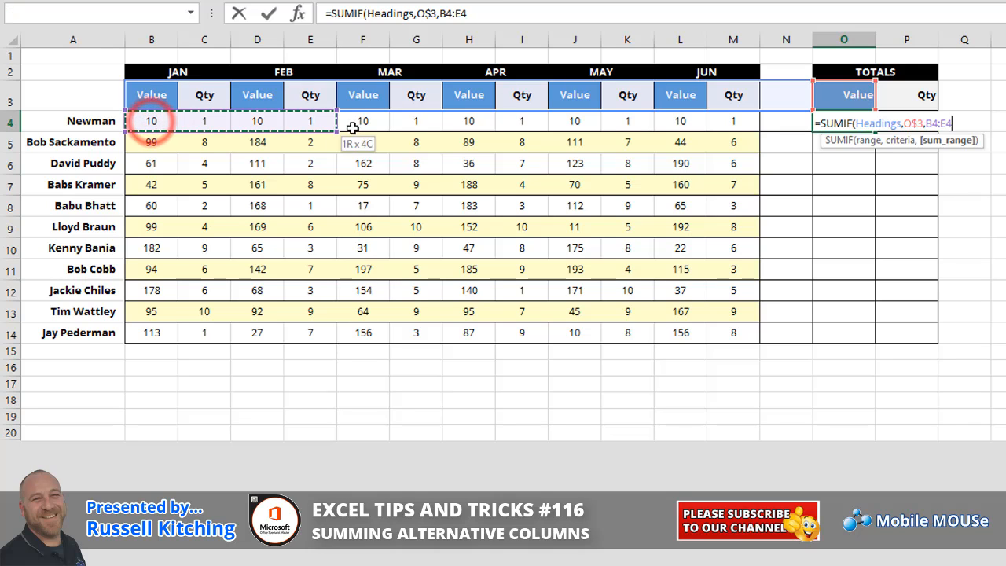
drag(362, 121, 733, 121)
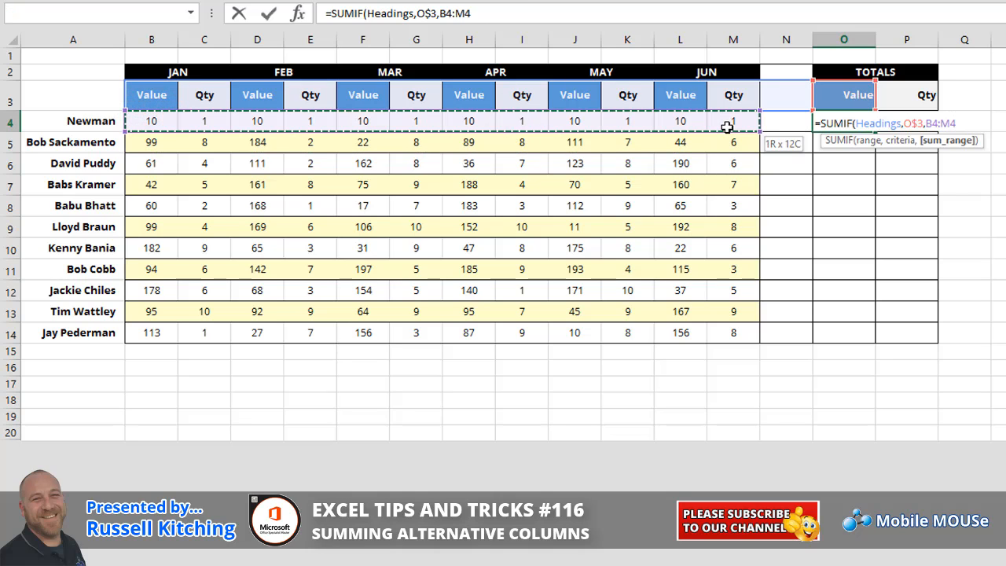
mouse_move(752, 127)
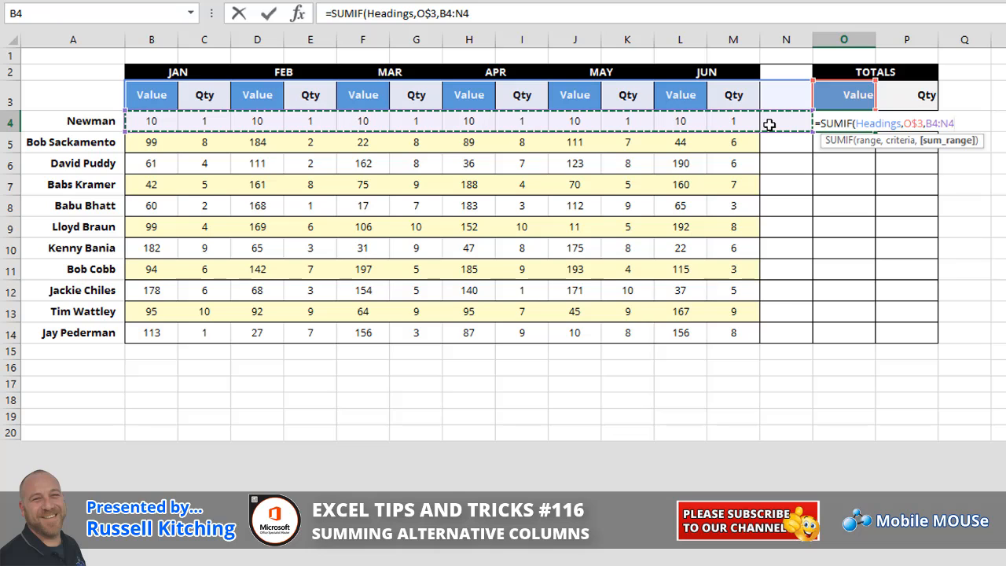
mouse_move(971, 87)
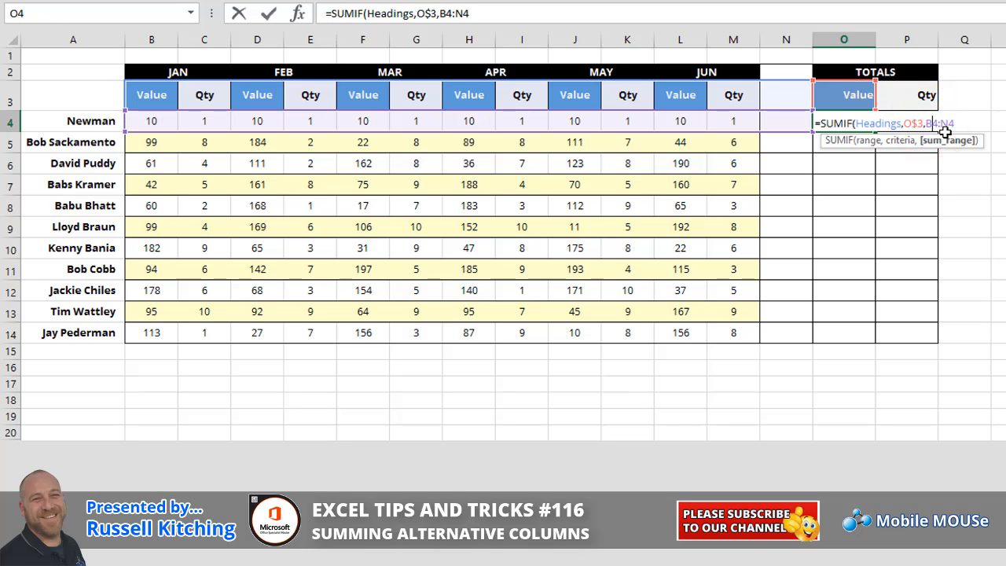
key(f4)
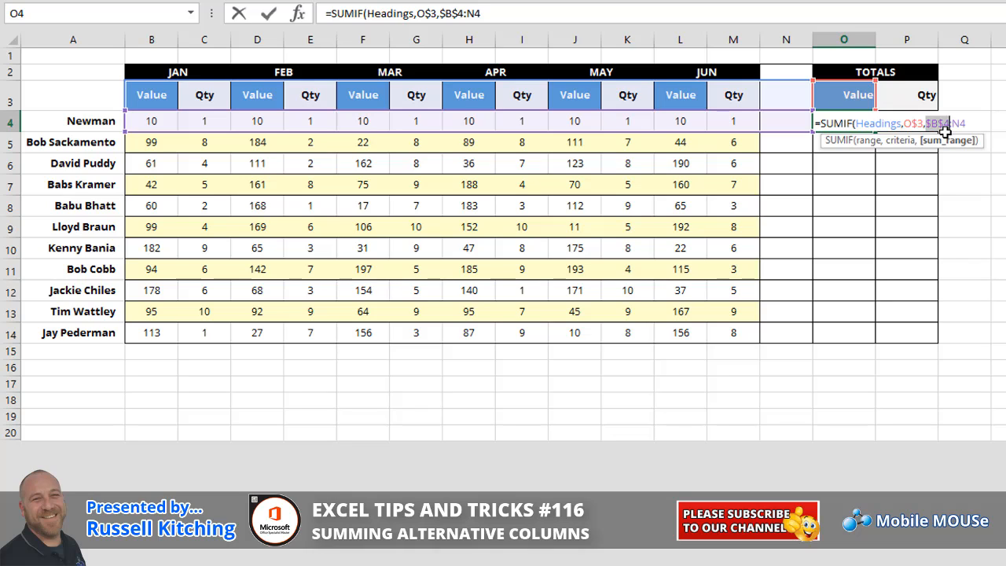
key(F4)
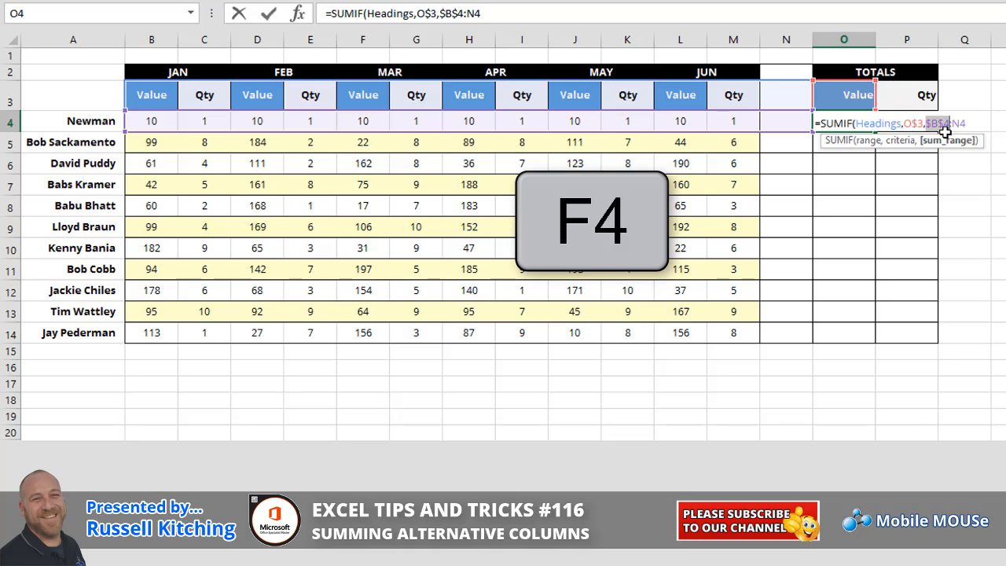
key(f4)
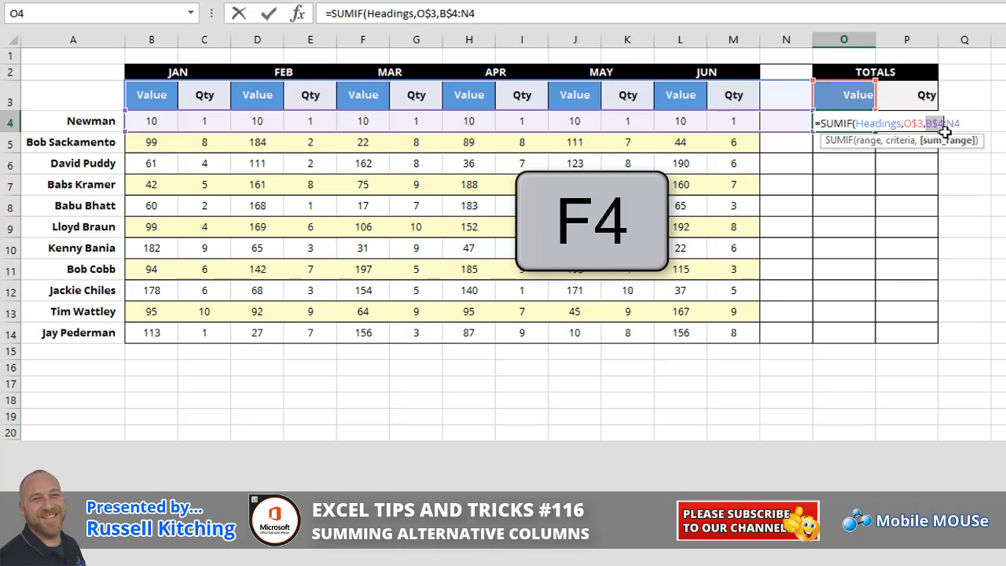
key(f4)
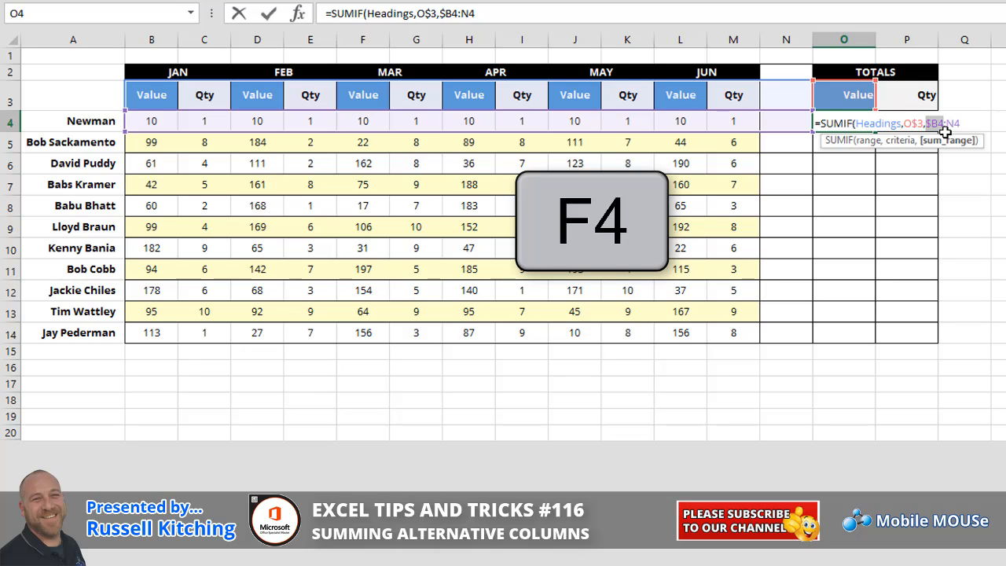
key(f4)
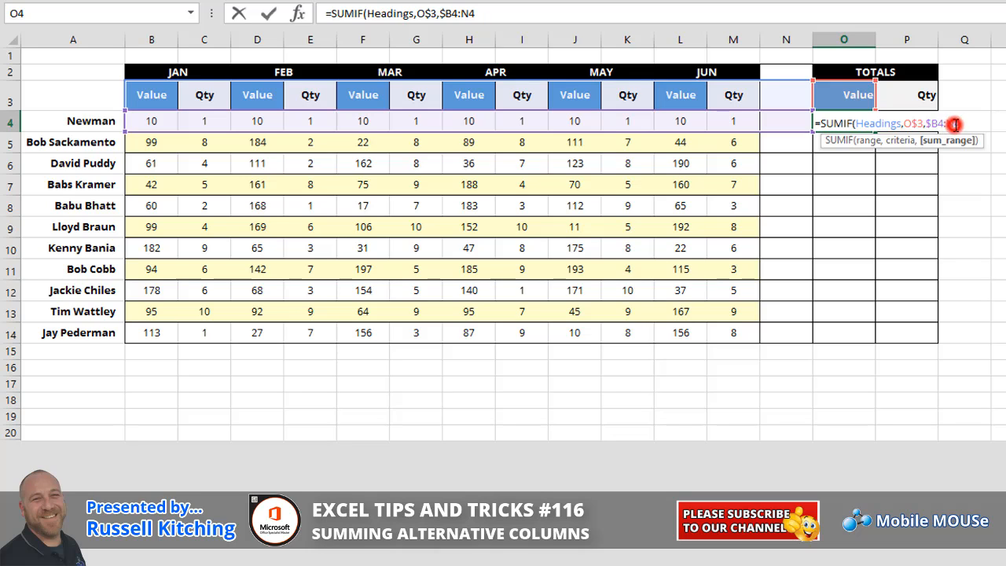
mouse_move(963, 131)
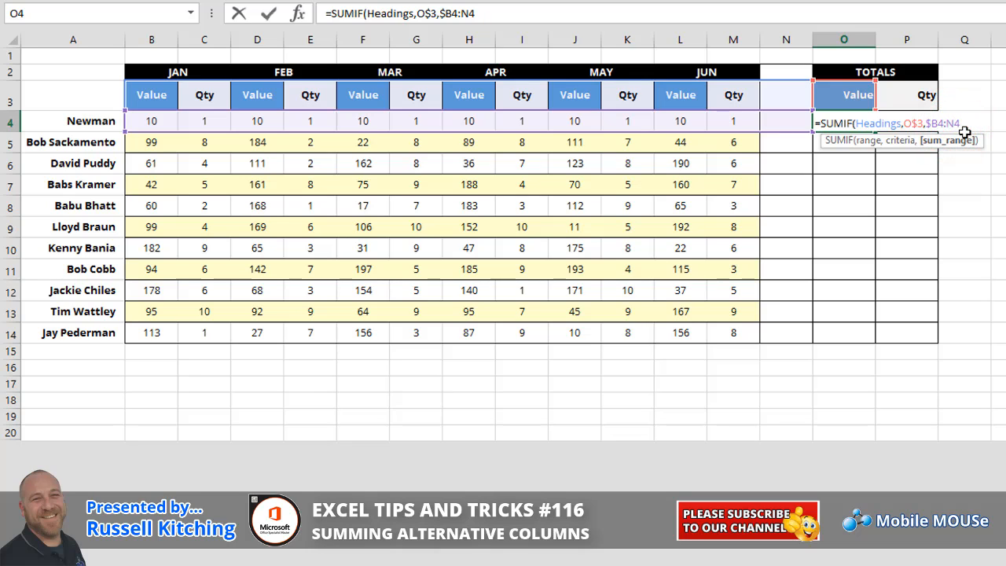
key(f4)
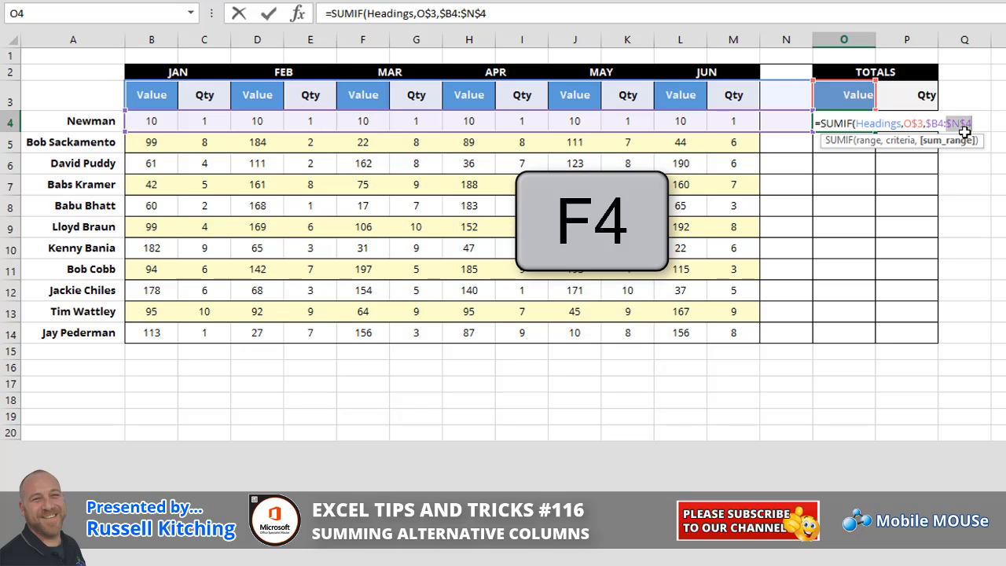
key(F4)
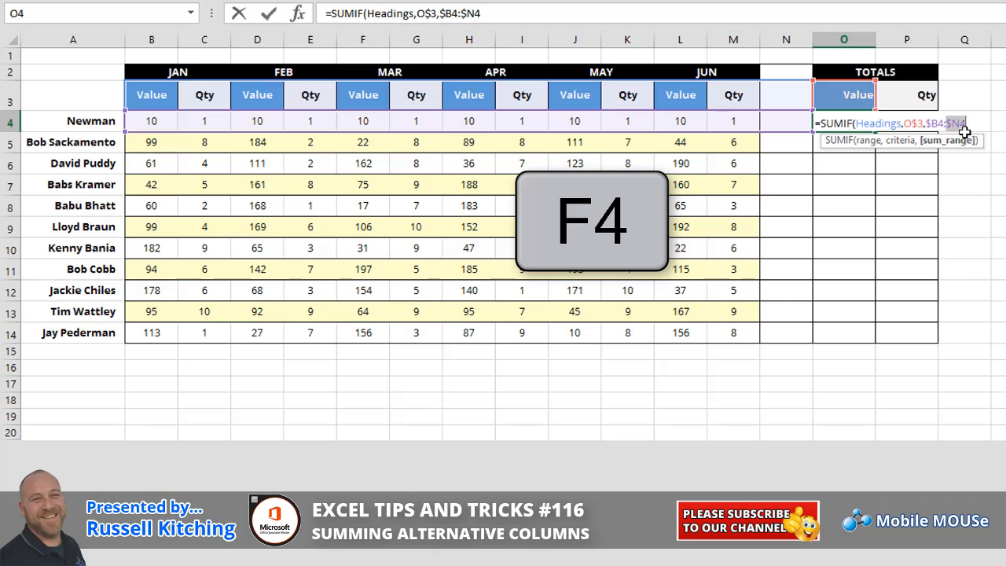
key(F4)
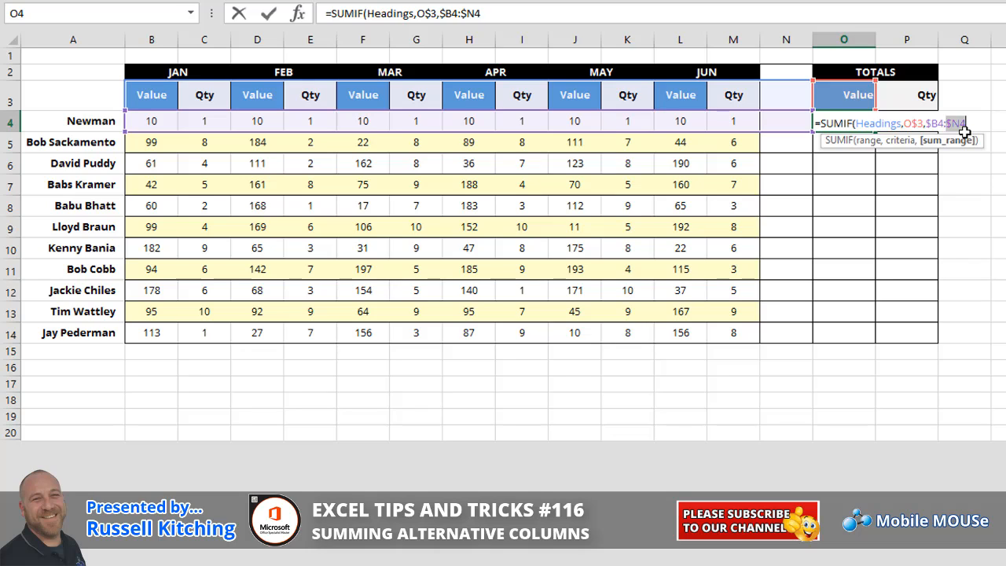
mouse_move(532, 20)
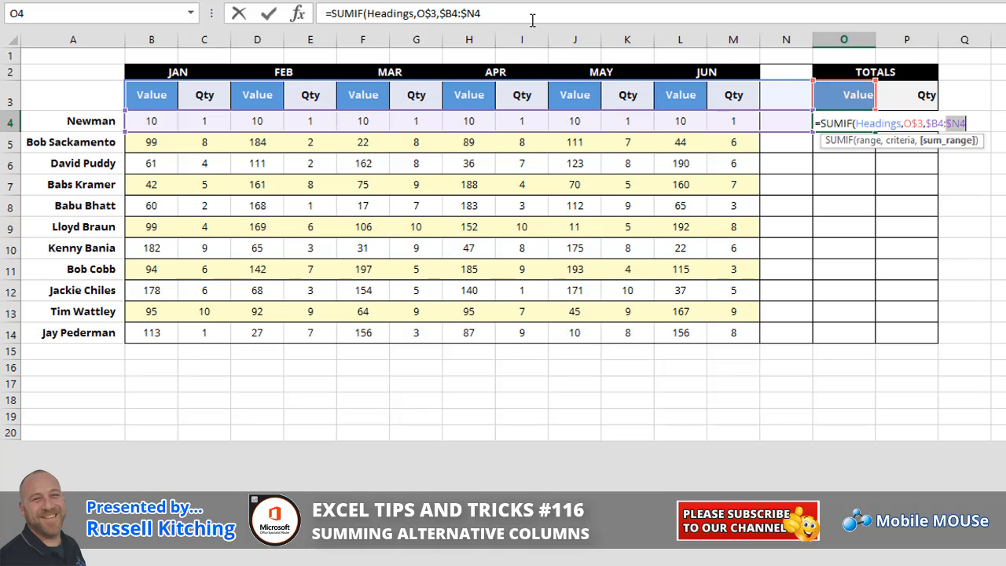
mouse_move(865, 96)
text())
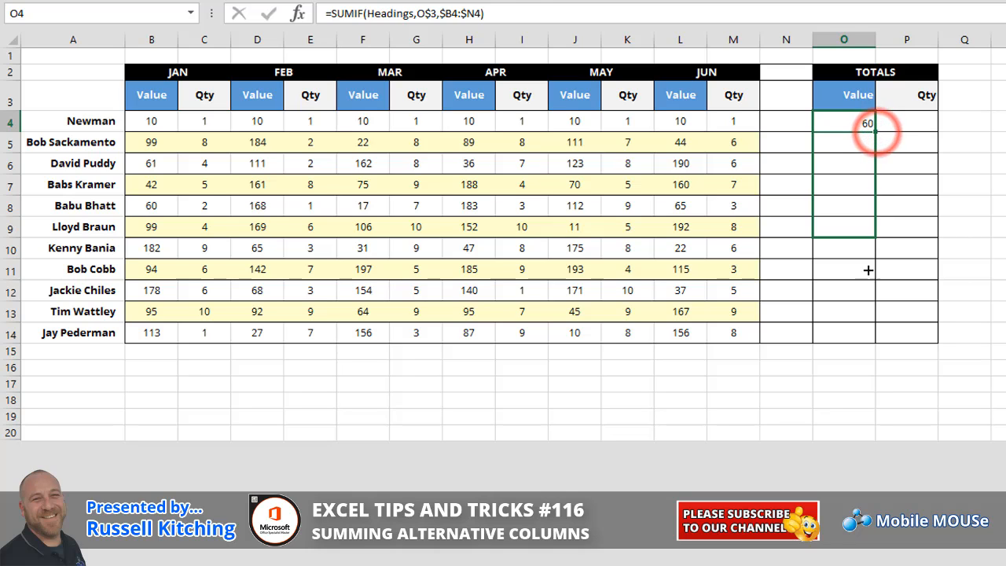
Fill the SUMIF formula from O4 down to O14
drag(843, 122, 843, 332)
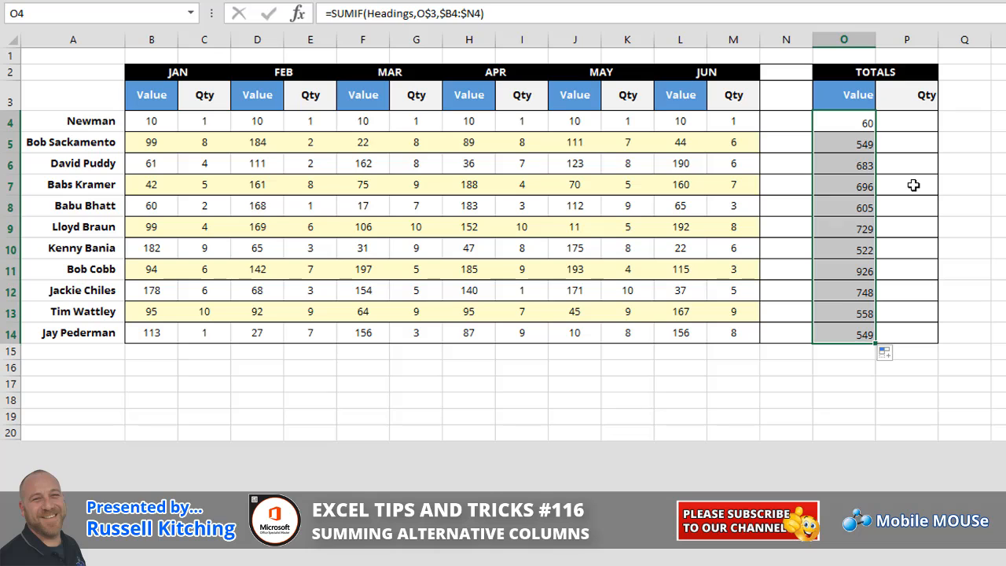
Enter 0 as the June Value in L5
click(679, 121)
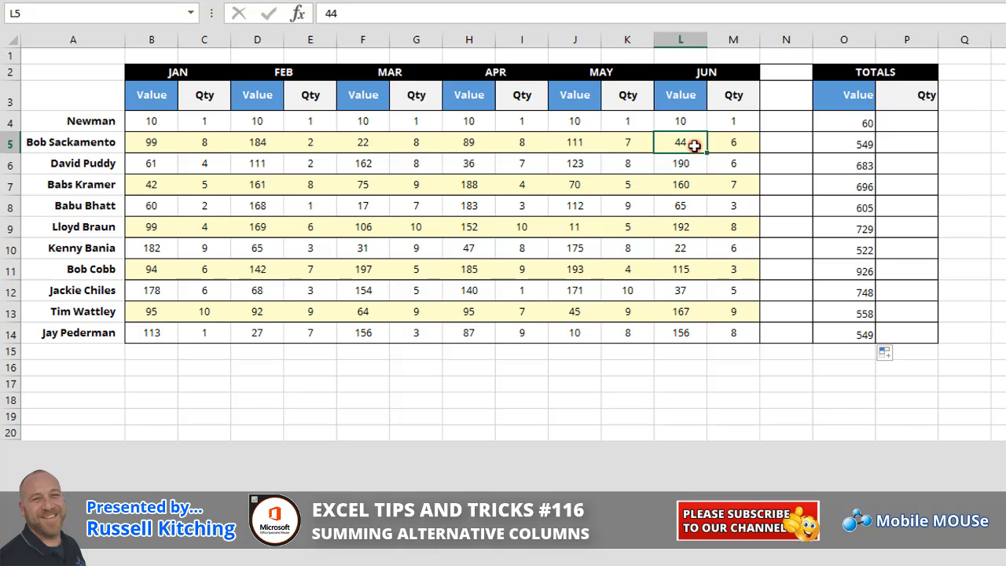
text(0)
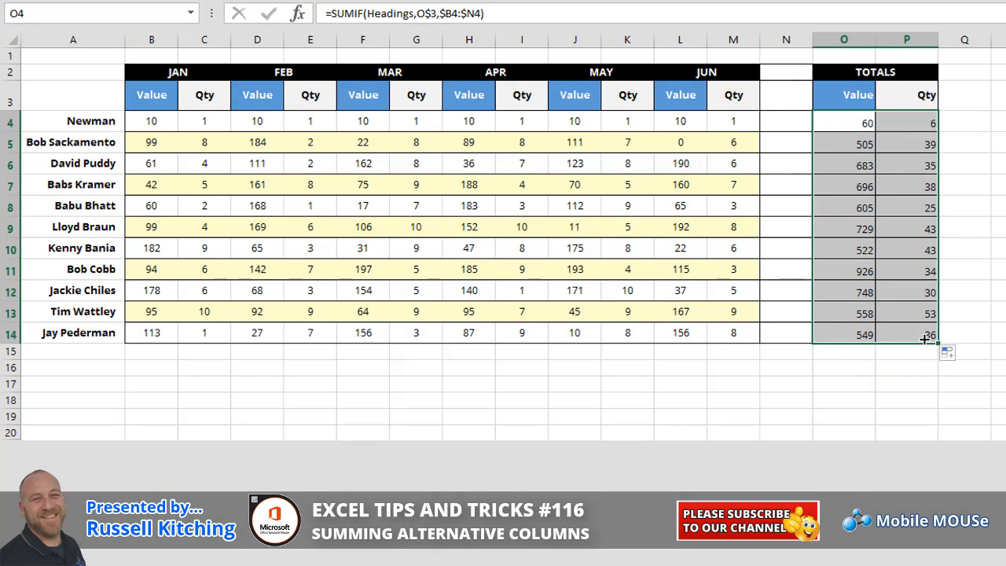
mouse_move(917, 123)
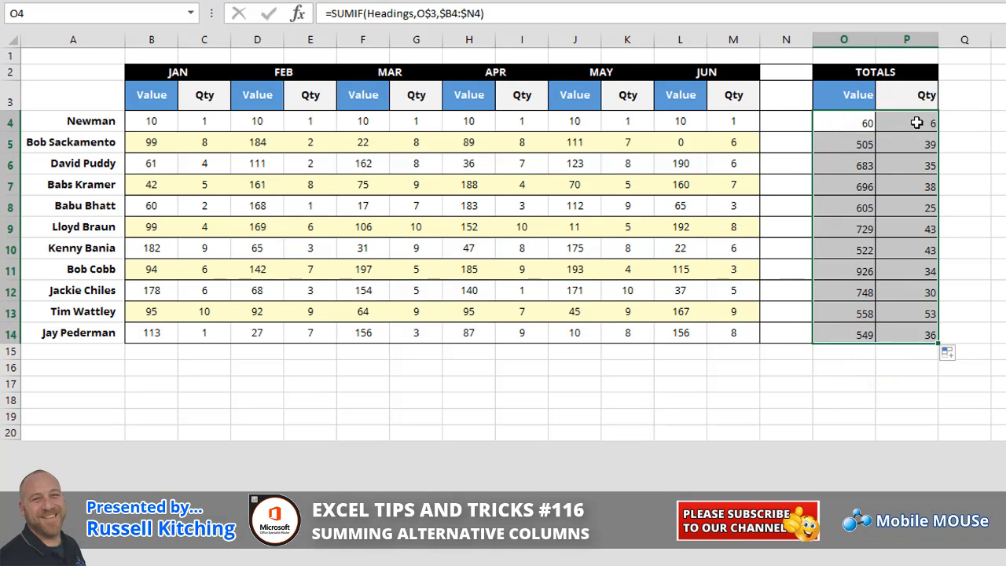
Open the copied Qty total formula in P4 to check it
click(906, 122)
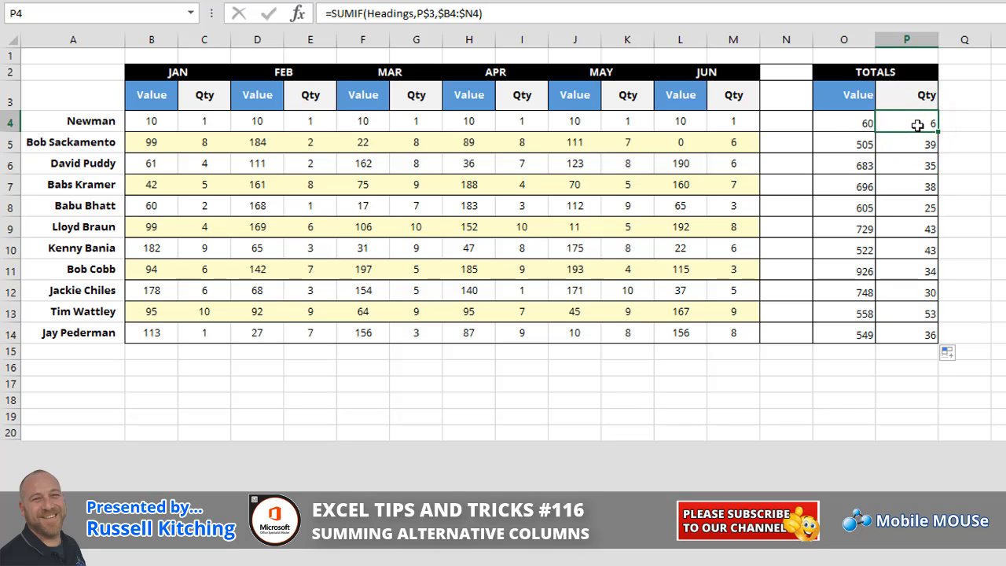
mouse_move(940, 133)
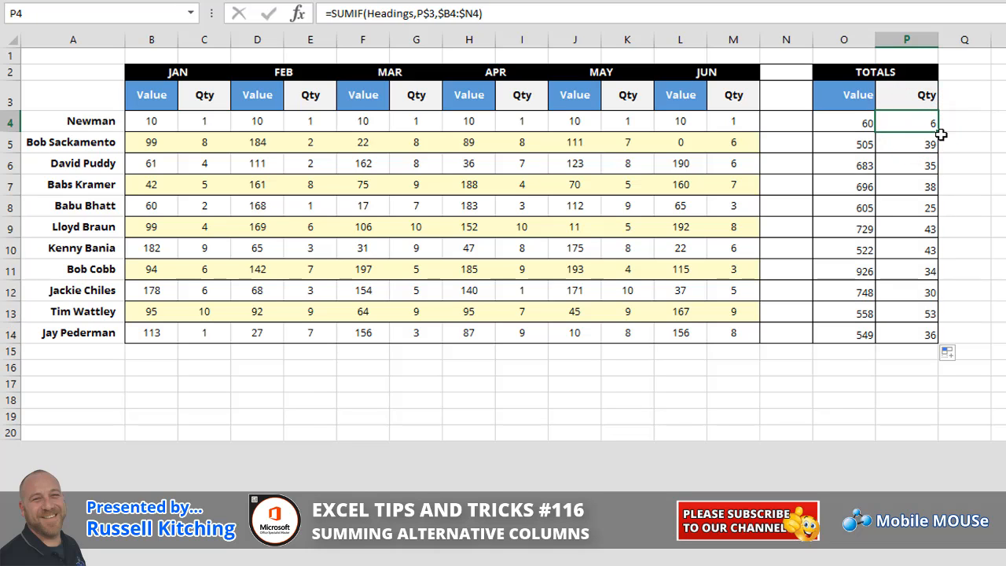
key(f2)
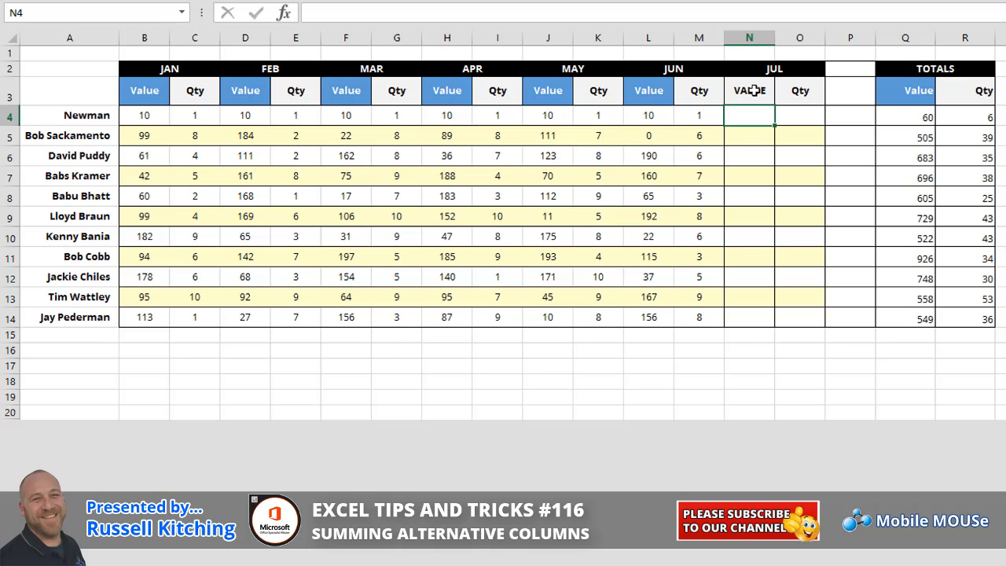
Enter Newman's July Value 5 in N4 and Qty 2 in O4
text(5)
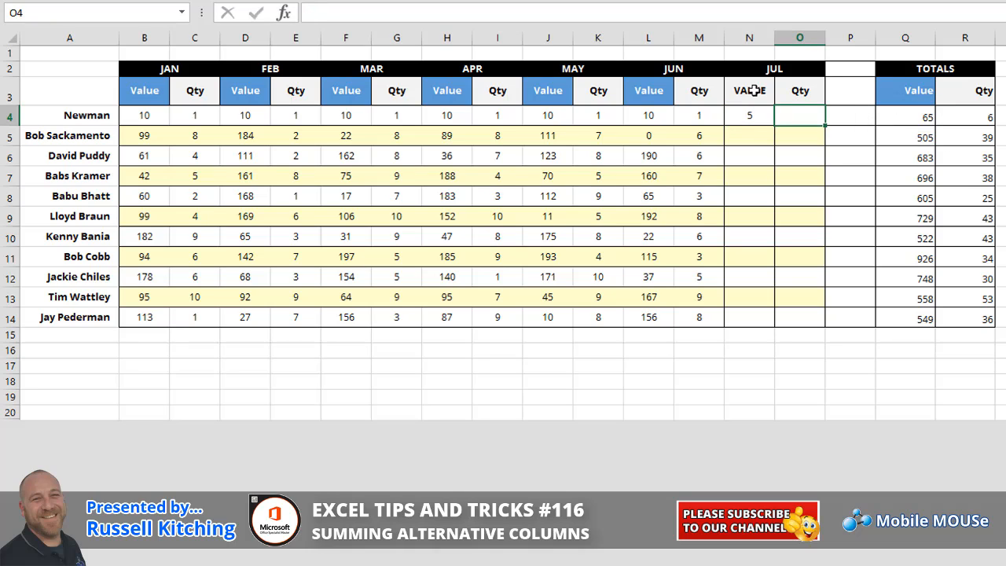
text(2)
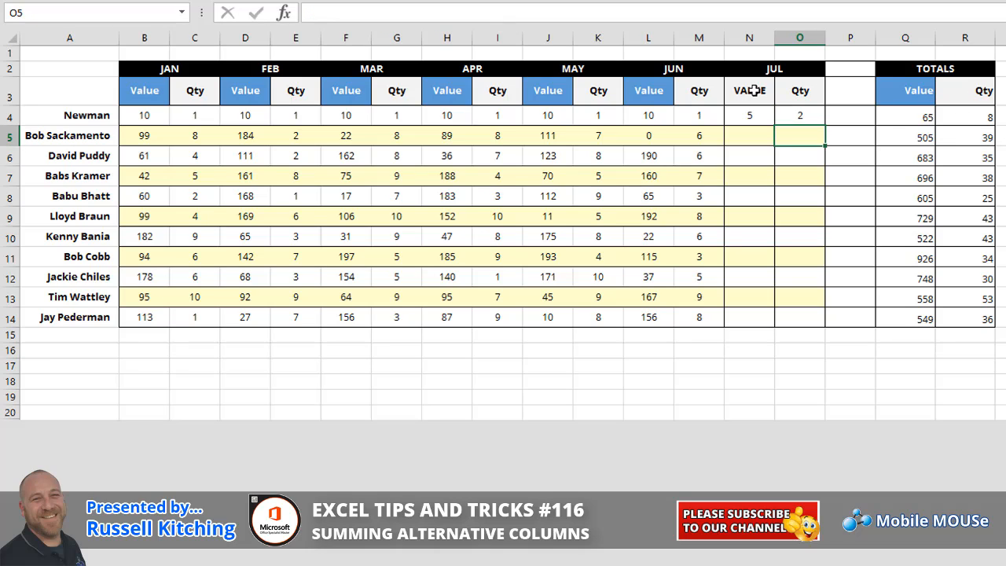
Relabel the JUL heading N3 as Qty and swap the totals headings to Qty and Value
click(749, 90)
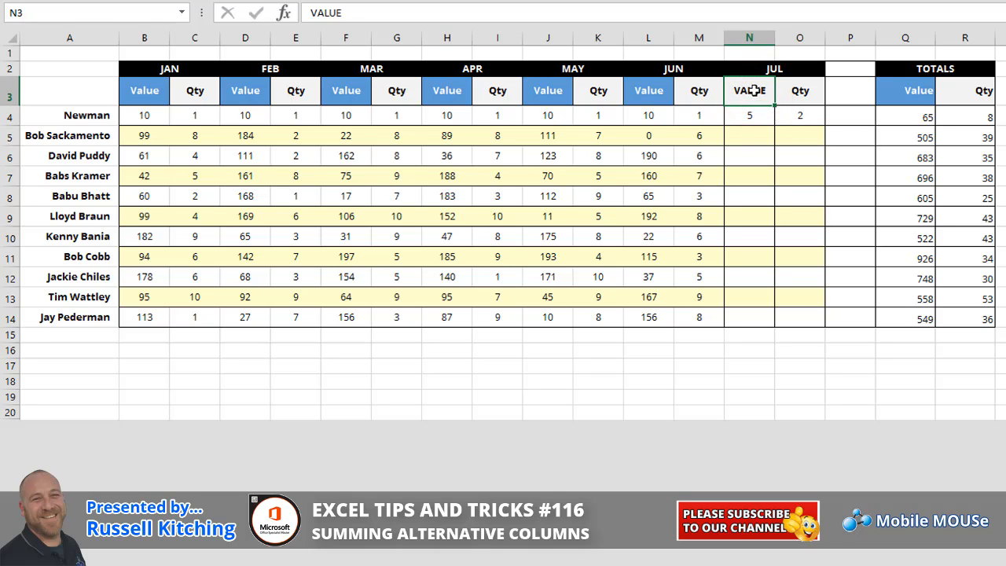
text(Qty)
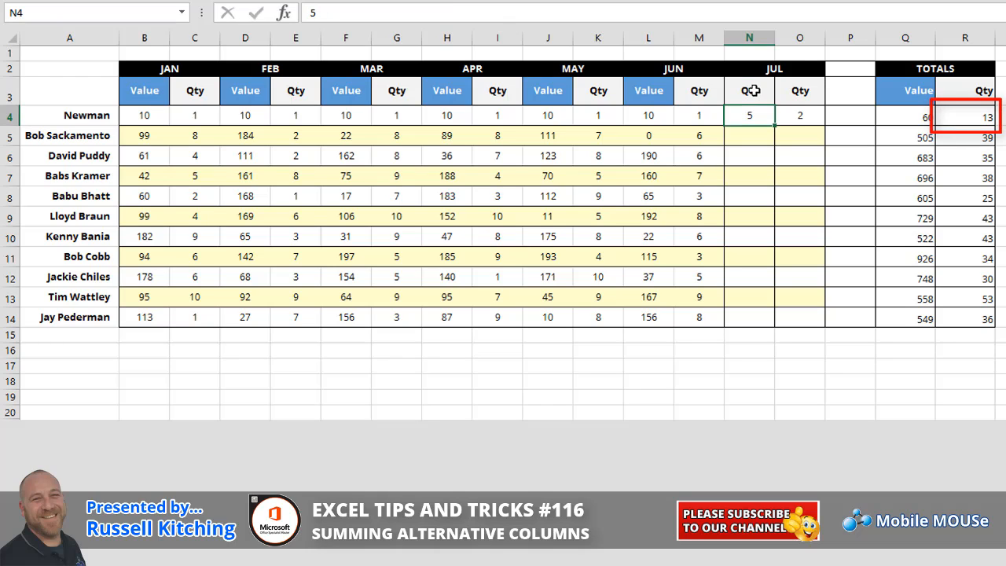
click(749, 89)
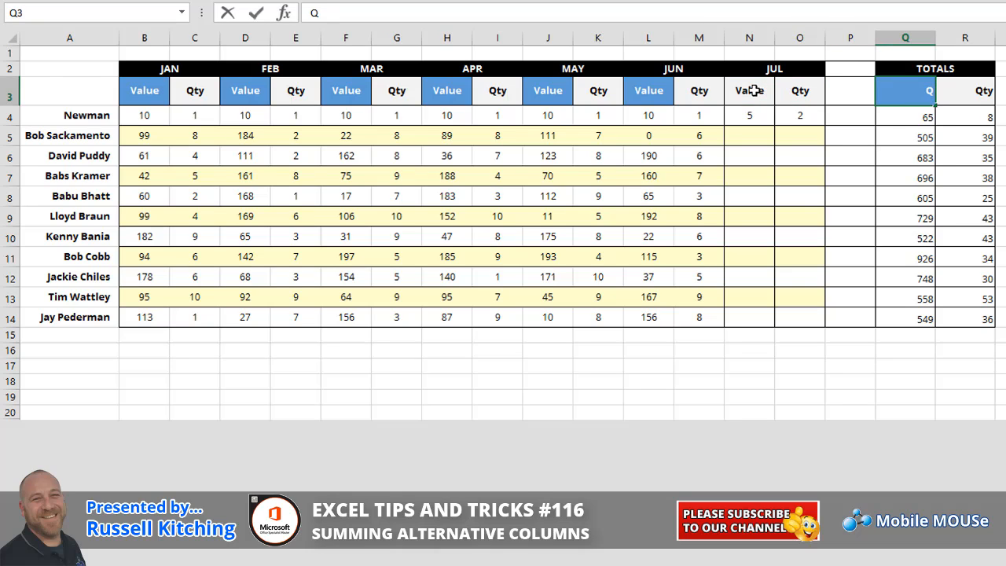
click(749, 115)
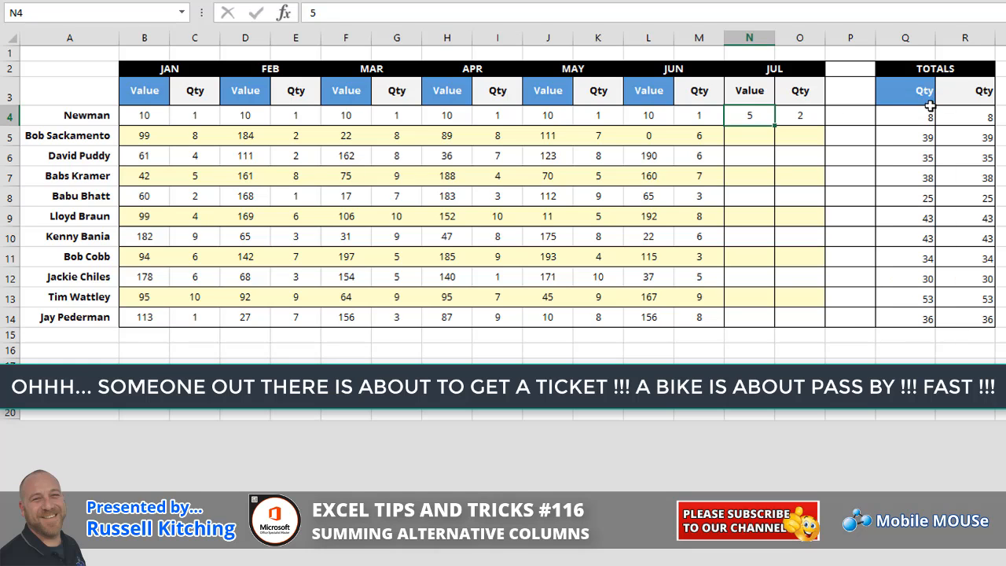
click(964, 90)
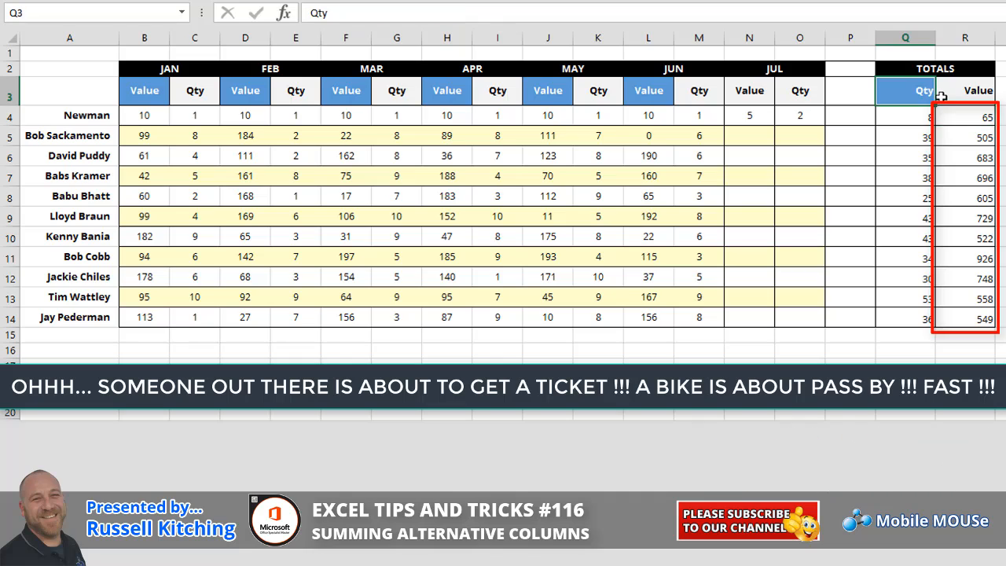
text(Value)
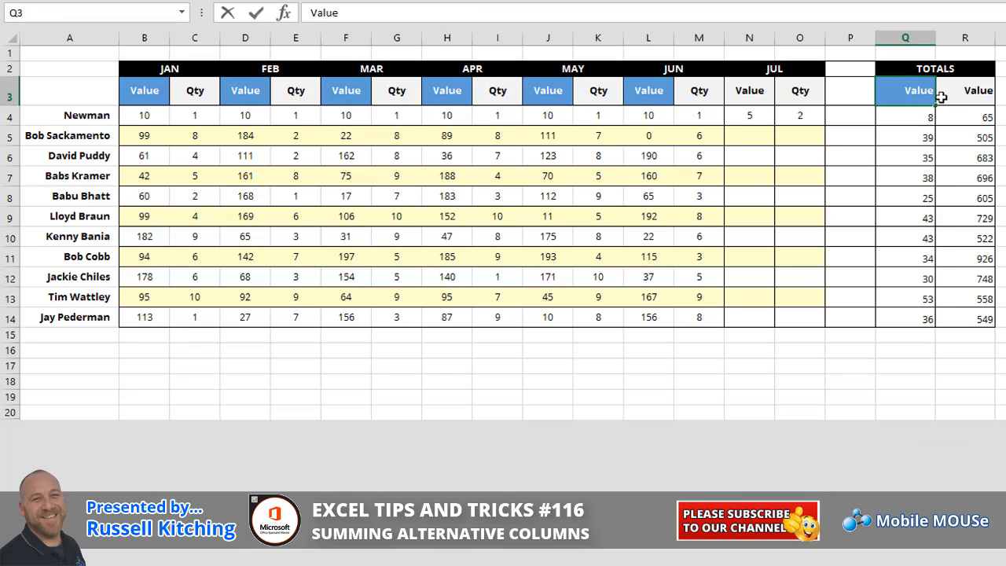